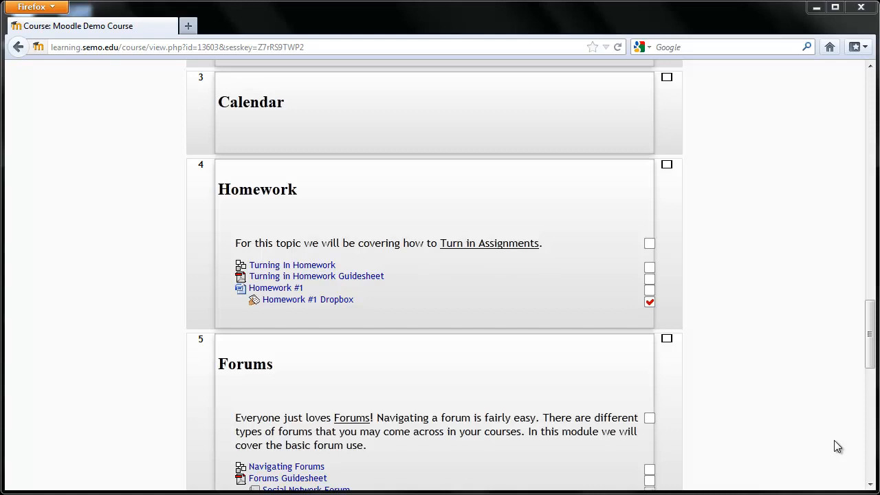
pyautogui.moveTo(517, 402)
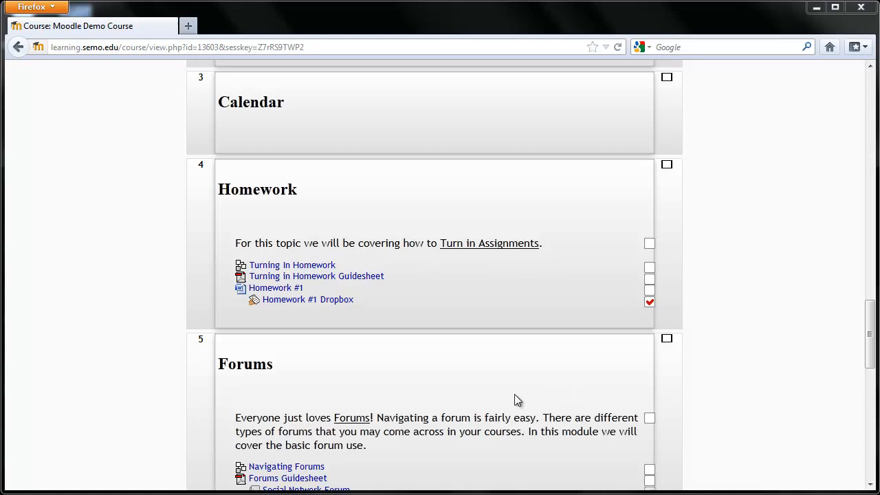
pyautogui.moveTo(251, 316)
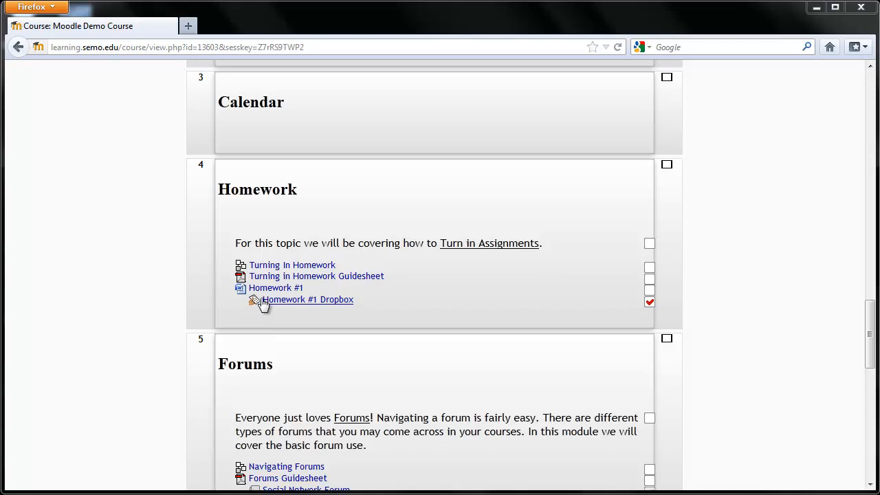
# Open the Homework #1 Dropbox assignment from the course's Homework section.
pyautogui.click(308, 300)
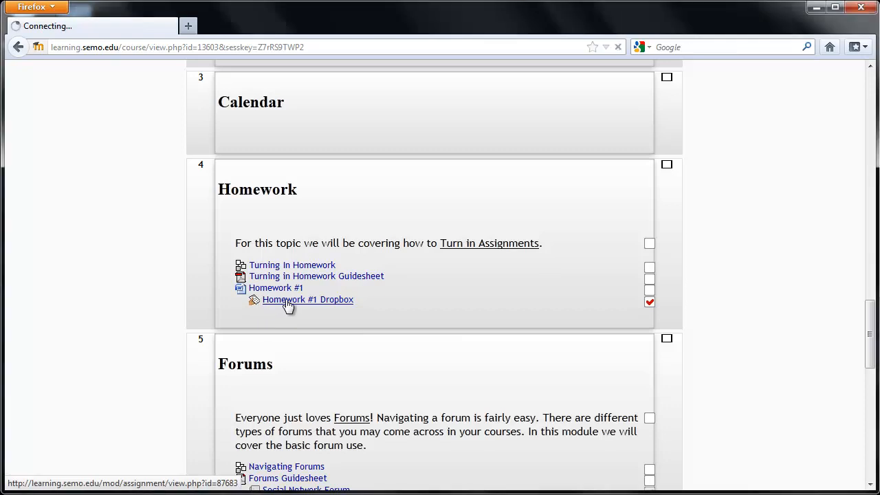
# Start a file submission for Homework #1 Dropbox via Upload files.
pyautogui.click(308, 300)
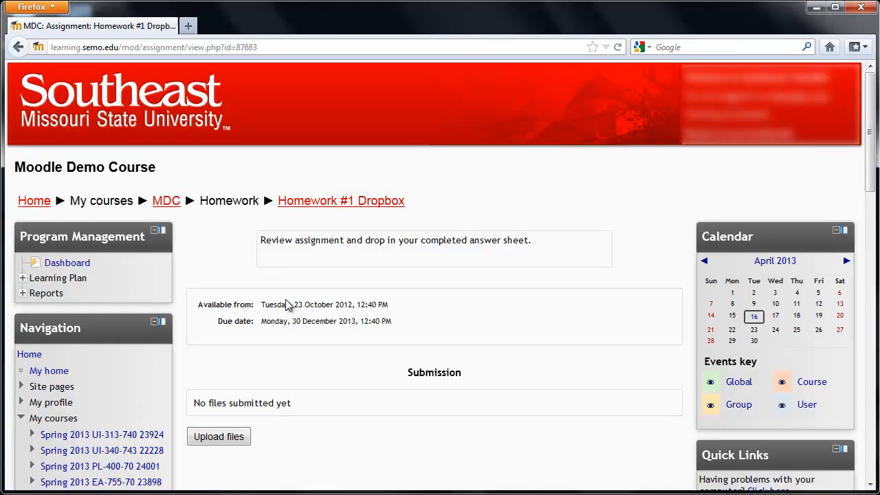
pyautogui.moveTo(525, 287)
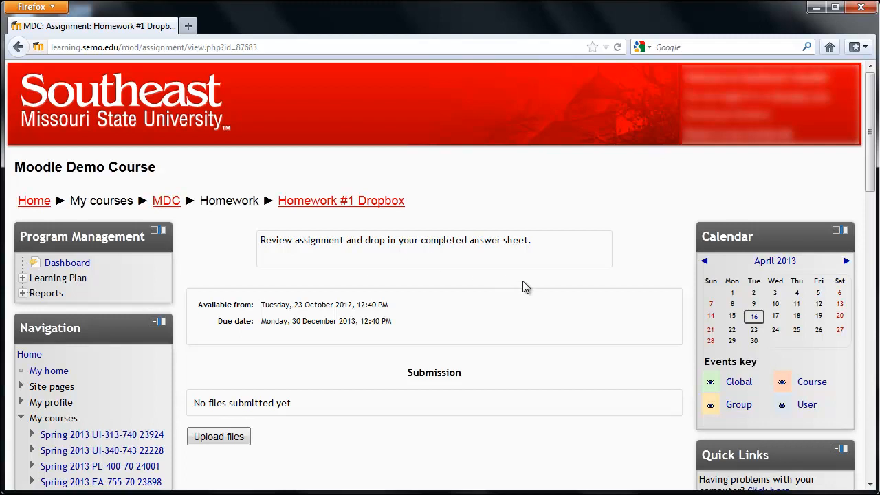
pyautogui.moveTo(318, 236)
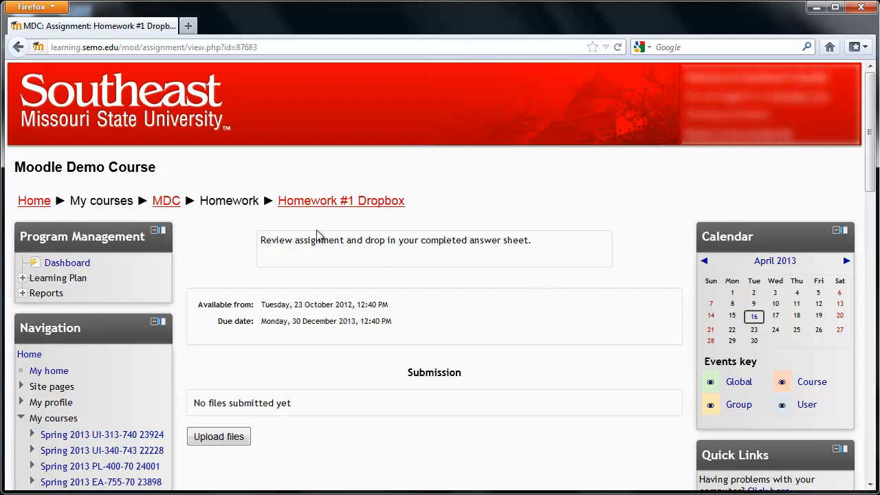
pyautogui.moveTo(217, 302)
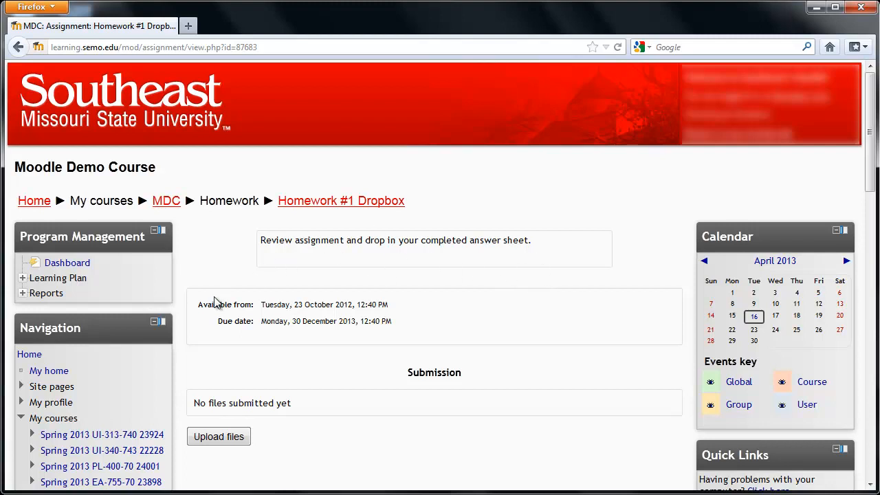
pyautogui.moveTo(344, 345)
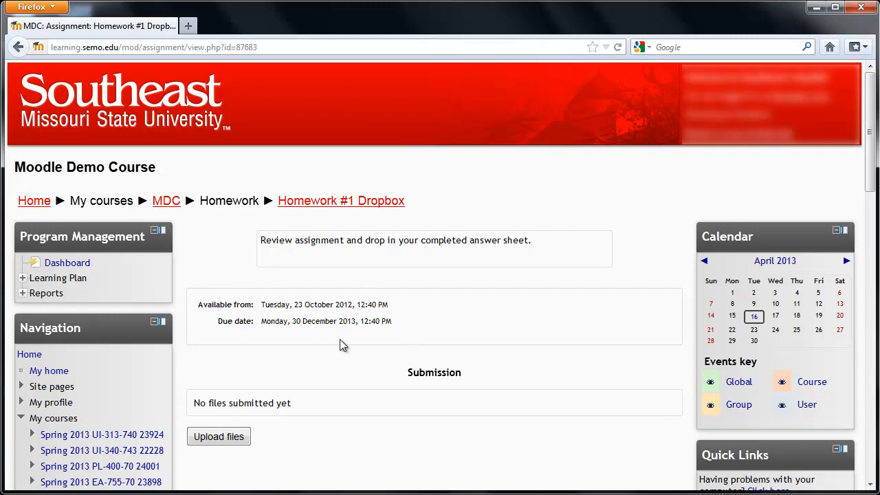
pyautogui.moveTo(261, 335)
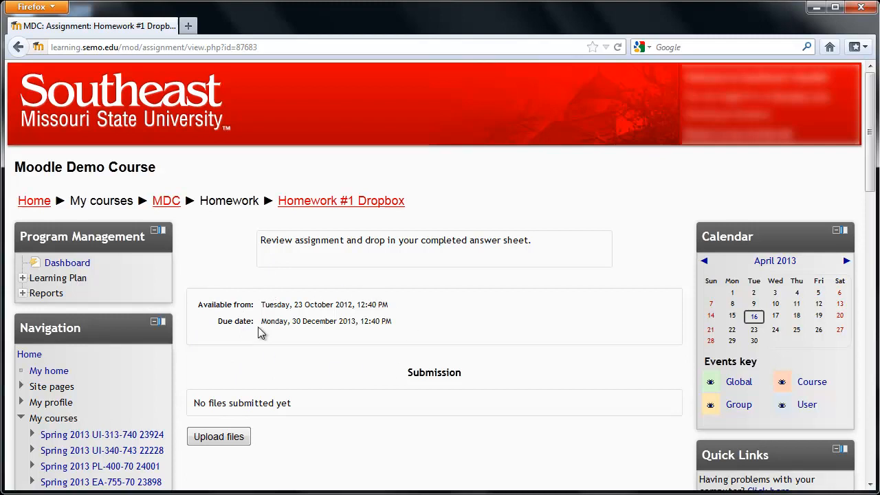
pyautogui.moveTo(219, 419)
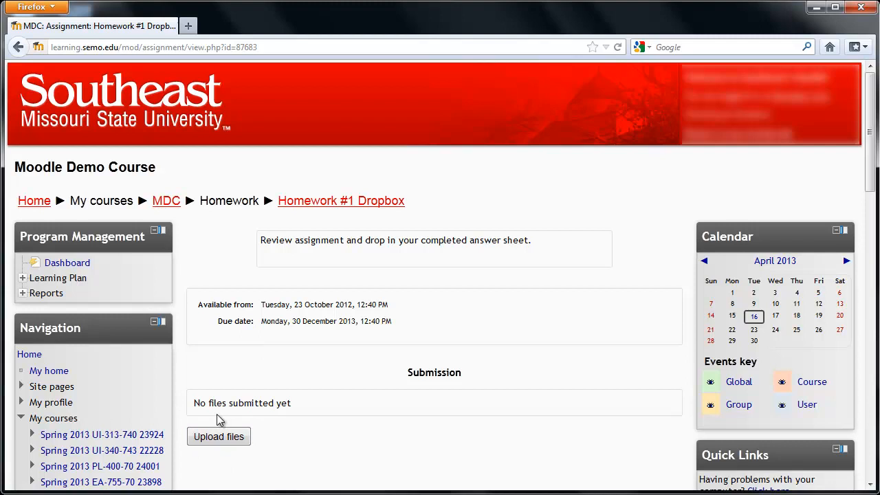
pyautogui.moveTo(215, 459)
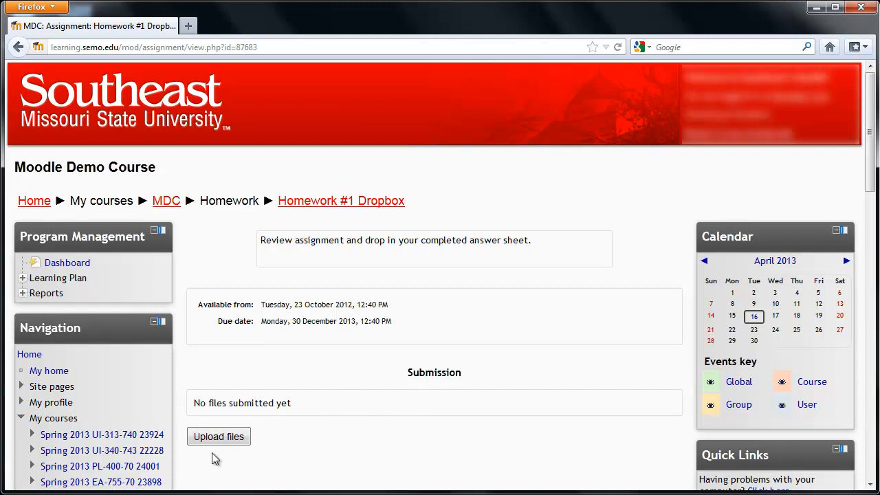
pyautogui.click(218, 438)
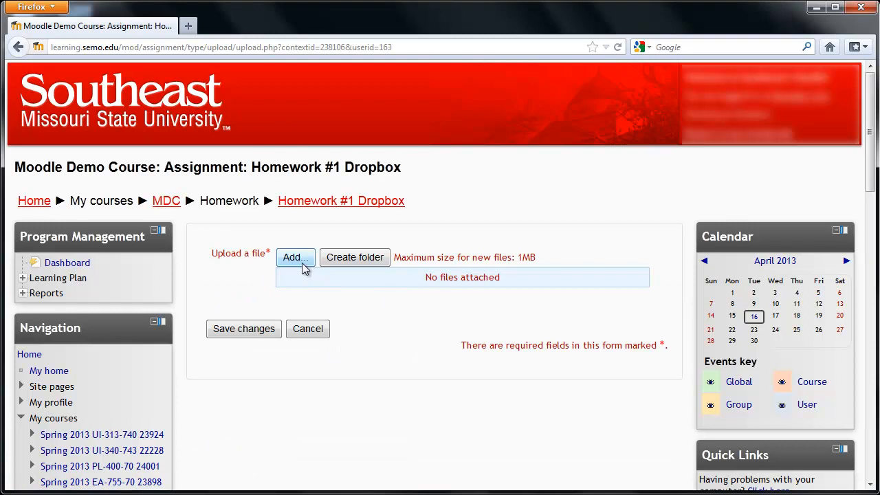
# Bring up the file picker and browse Private files, then Recent files listing cheetah hmwk.docx.
pyautogui.click(295, 258)
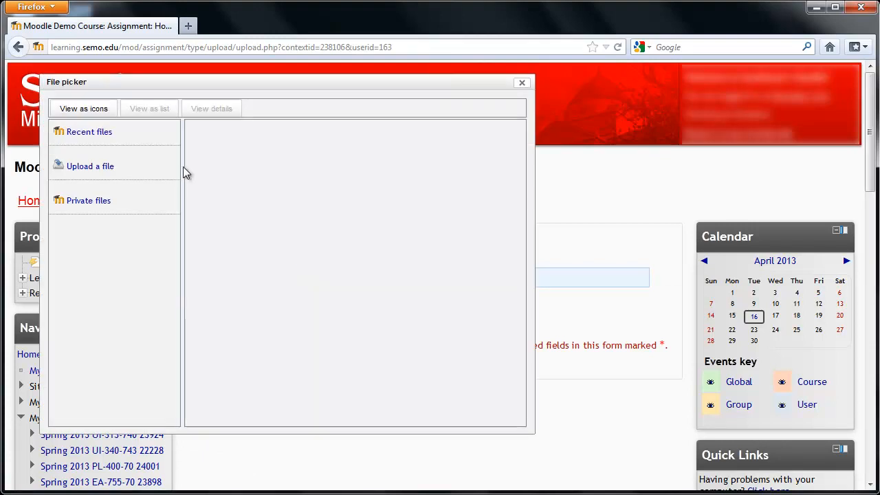
pyautogui.moveTo(179, 171)
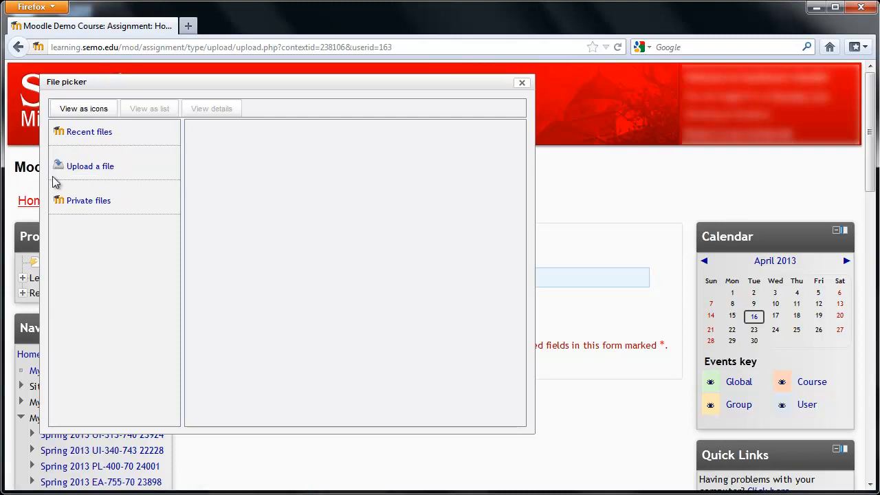
pyautogui.moveTo(102, 190)
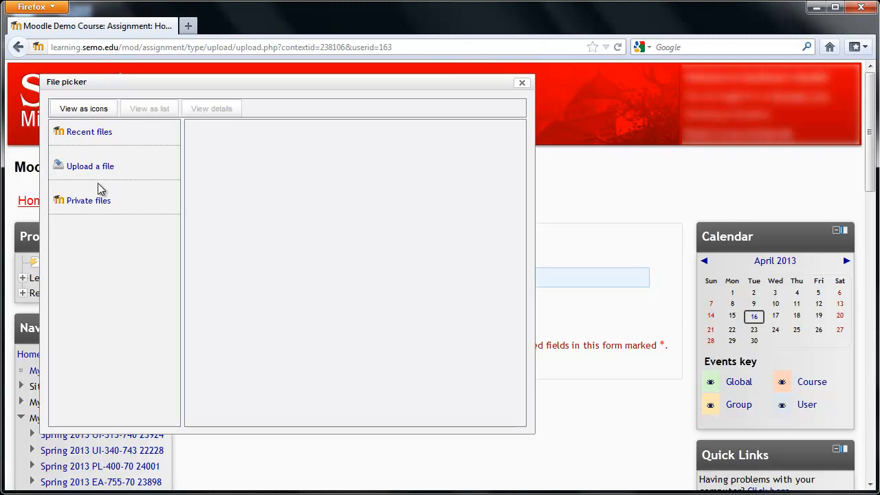
pyautogui.moveTo(88, 201)
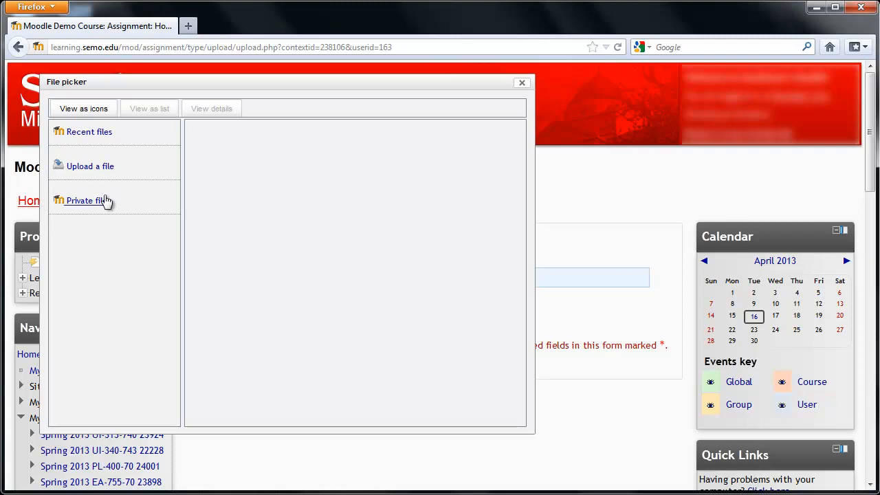
pyautogui.click(88, 201)
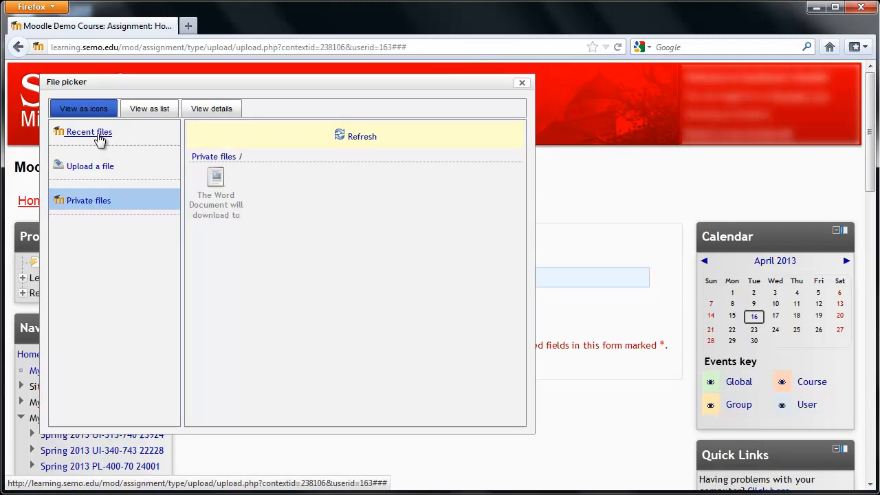
pyautogui.click(88, 132)
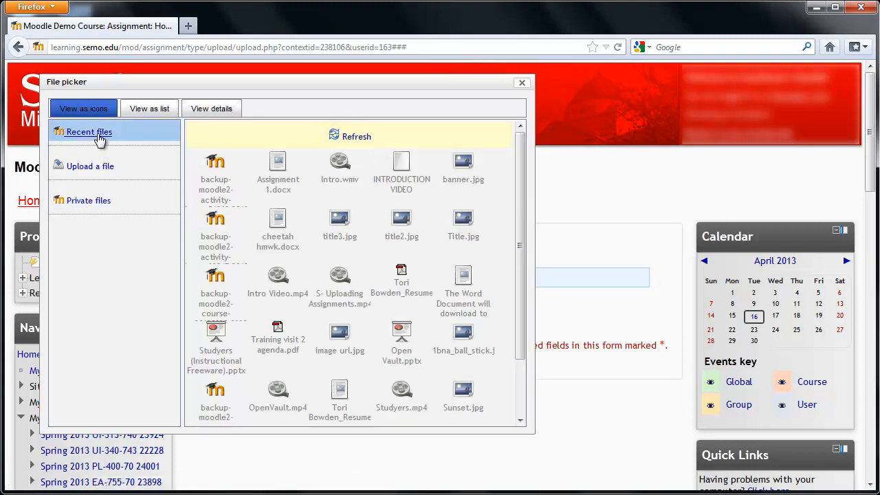
pyautogui.moveTo(99, 146)
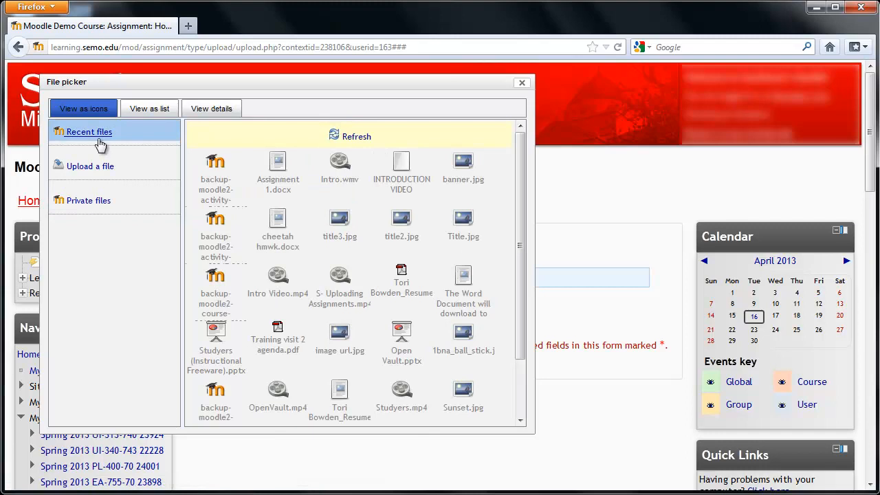
pyautogui.moveTo(96, 170)
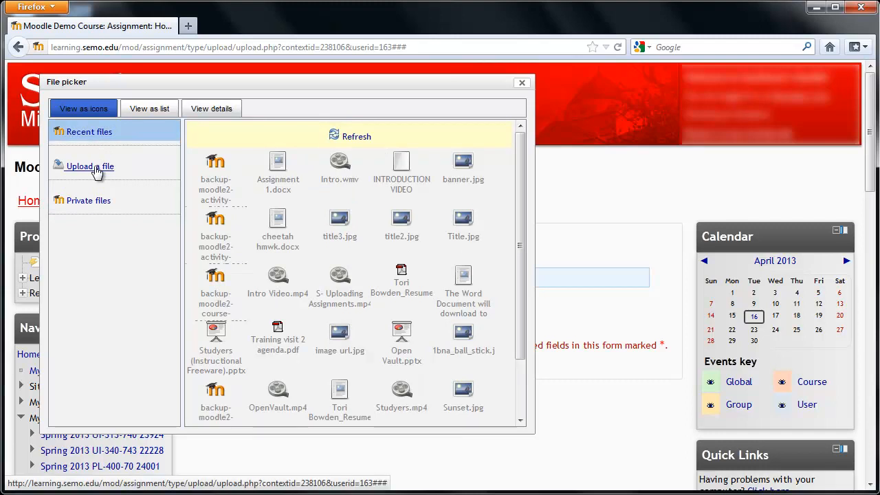
# Choose the cheetah hmwk document from the Desktop as the attachment to upload.
pyautogui.click(88, 165)
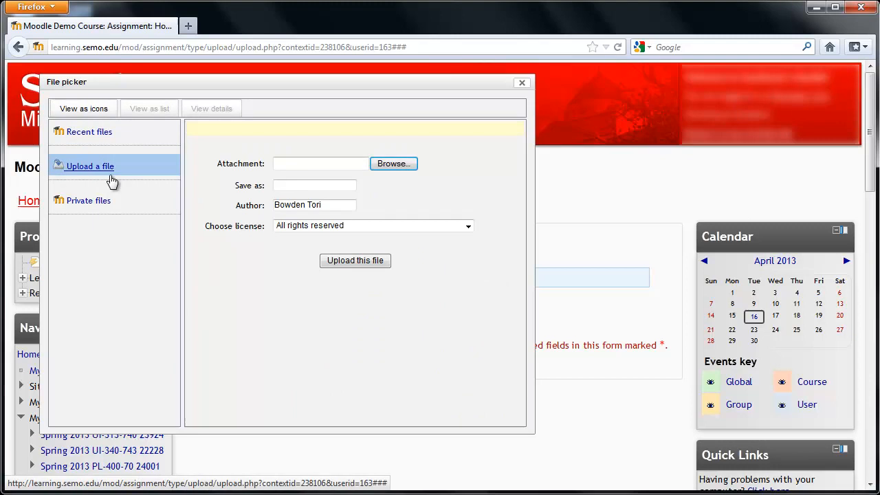
pyautogui.moveTo(393, 164)
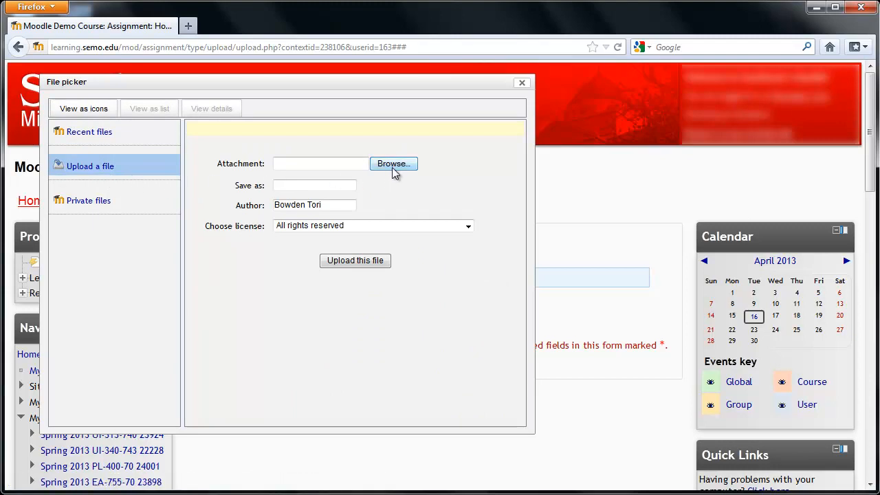
pyautogui.click(394, 163)
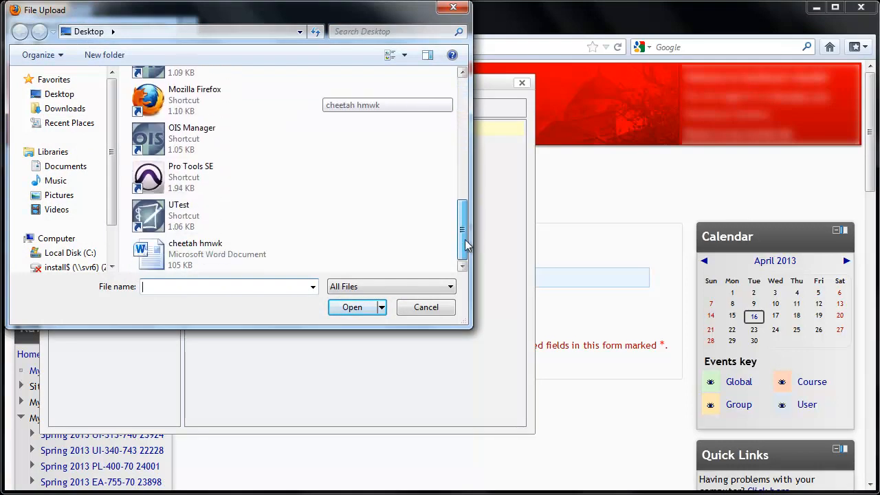
pyautogui.click(195, 253)
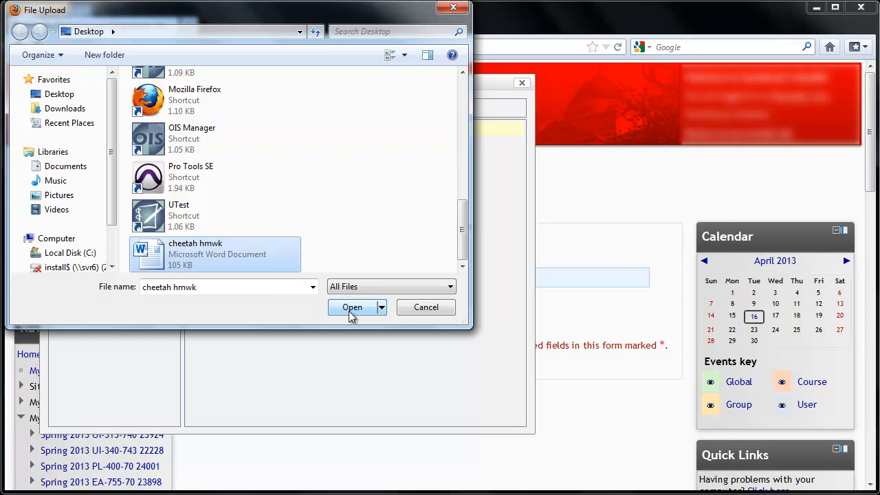
pyautogui.click(352, 307)
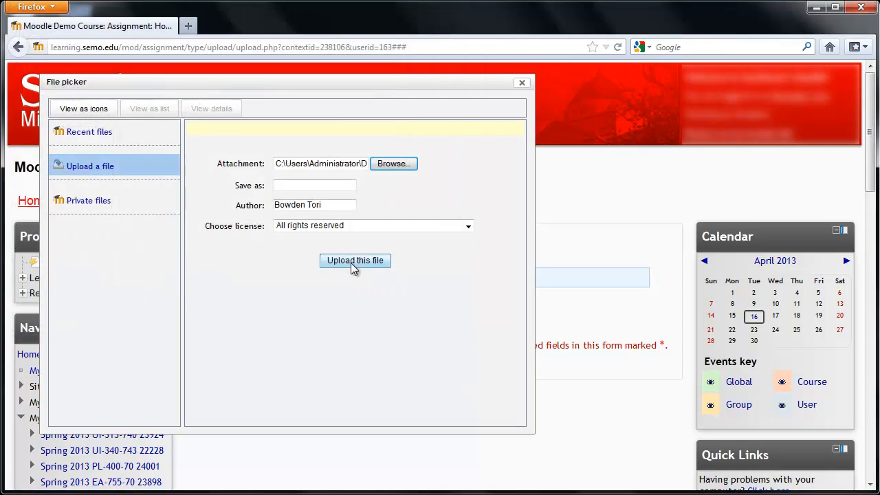
# Upload cheetah hmwk.docx to the submission, review its options, and save changes.
pyautogui.click(355, 261)
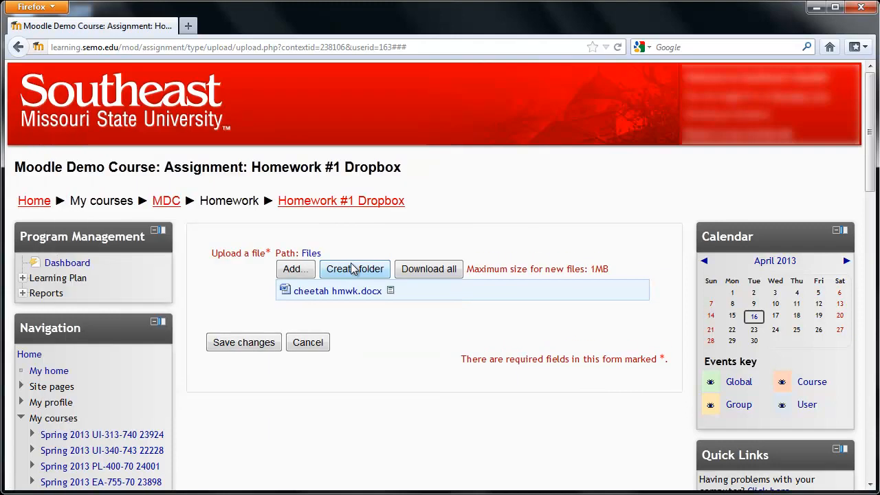
pyautogui.moveTo(370, 370)
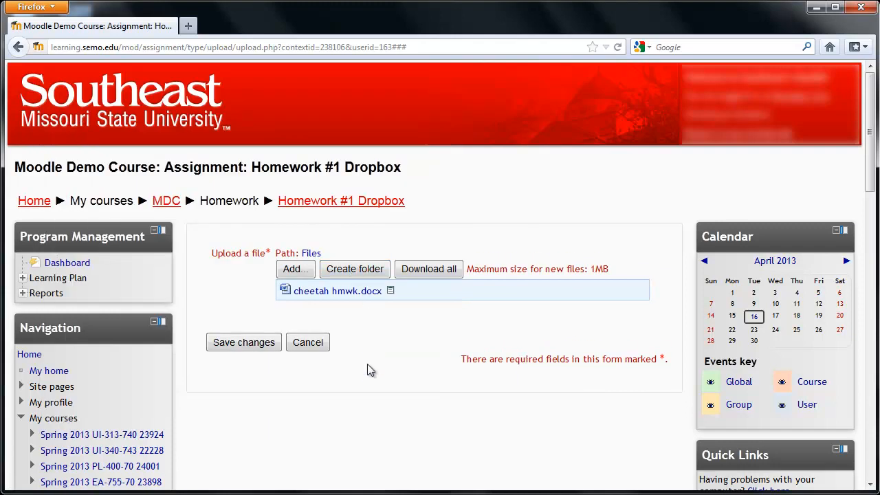
pyautogui.moveTo(256, 272)
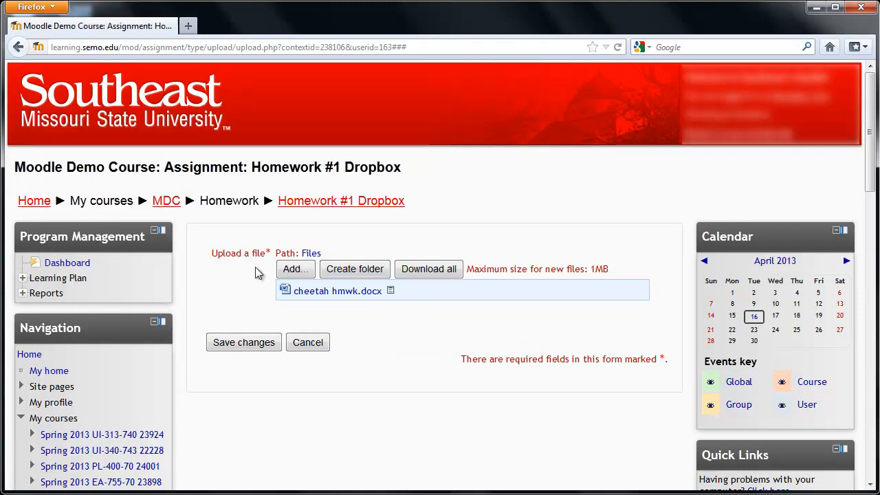
pyautogui.moveTo(267, 288)
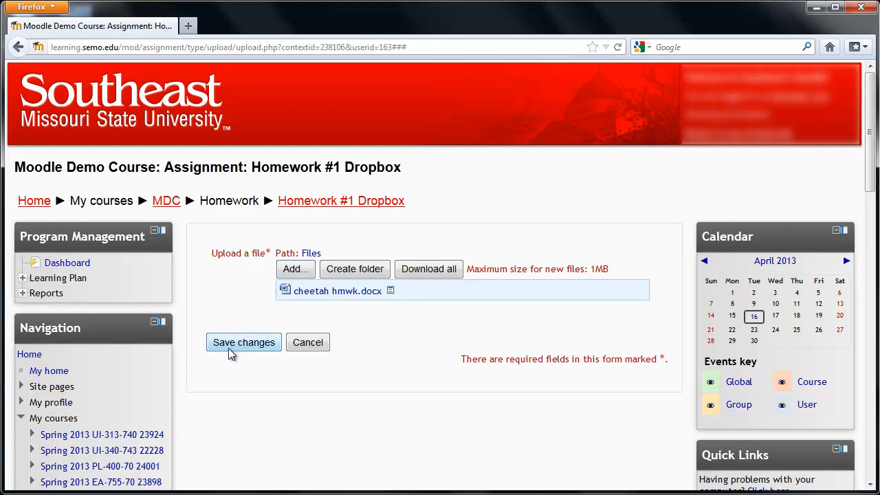
pyautogui.moveTo(248, 350)
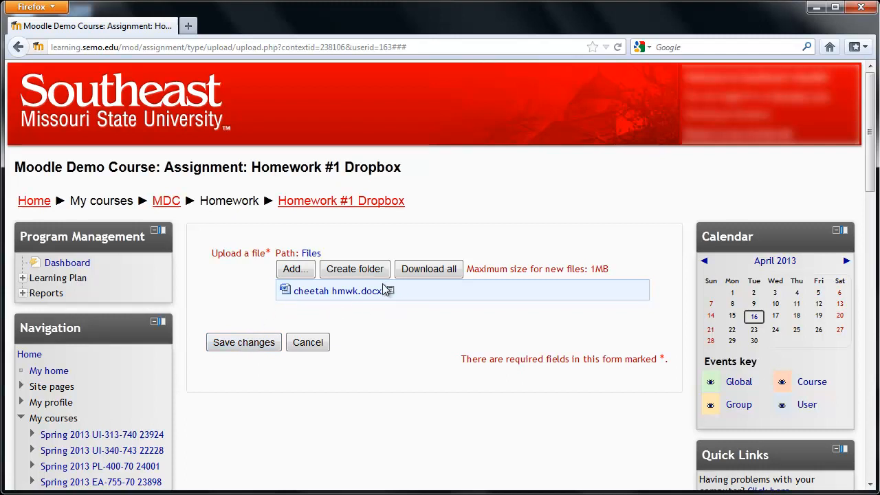
pyautogui.click(391, 290)
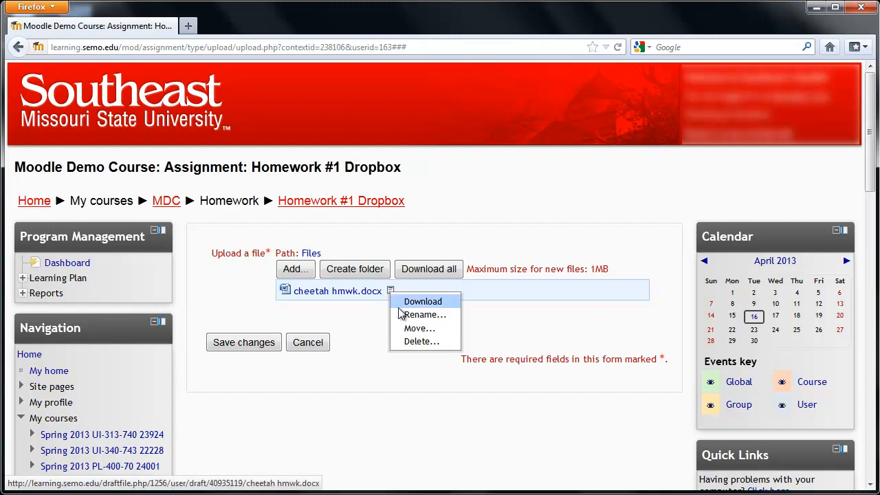
pyautogui.moveTo(421, 341)
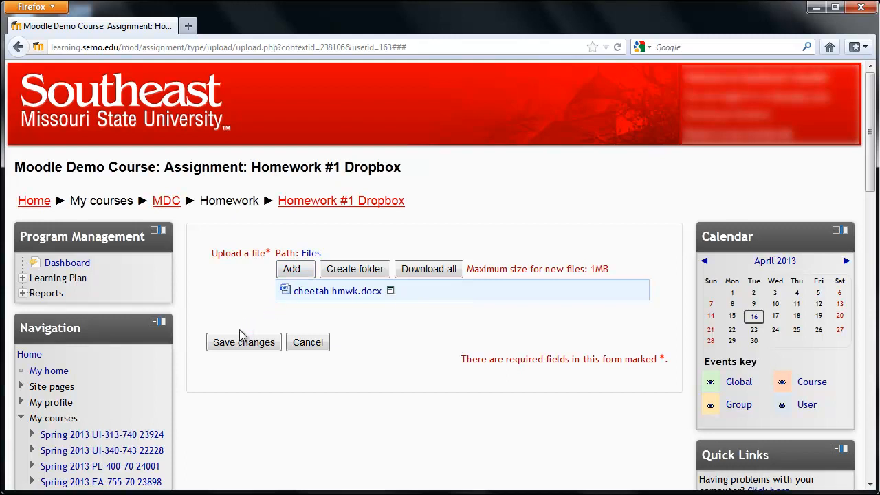
pyautogui.click(243, 341)
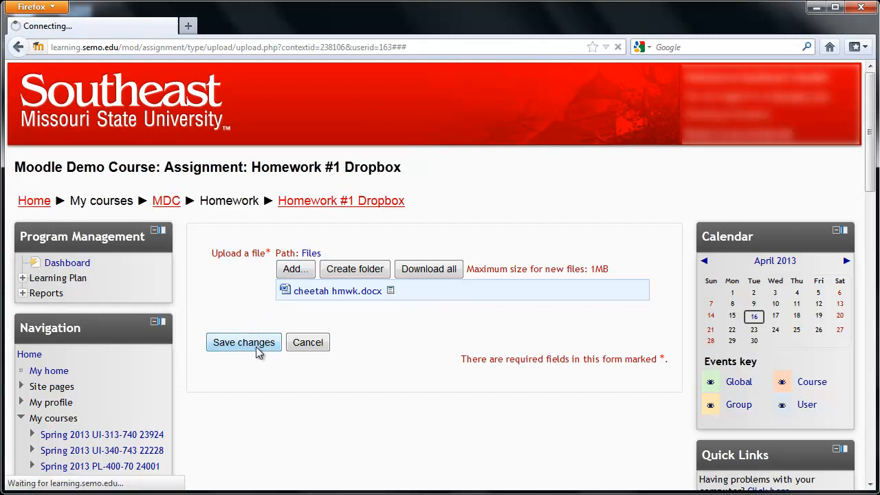
# Confirm cheetah hmwk.docx appears under Submission on the assignment page.
pyautogui.click(244, 342)
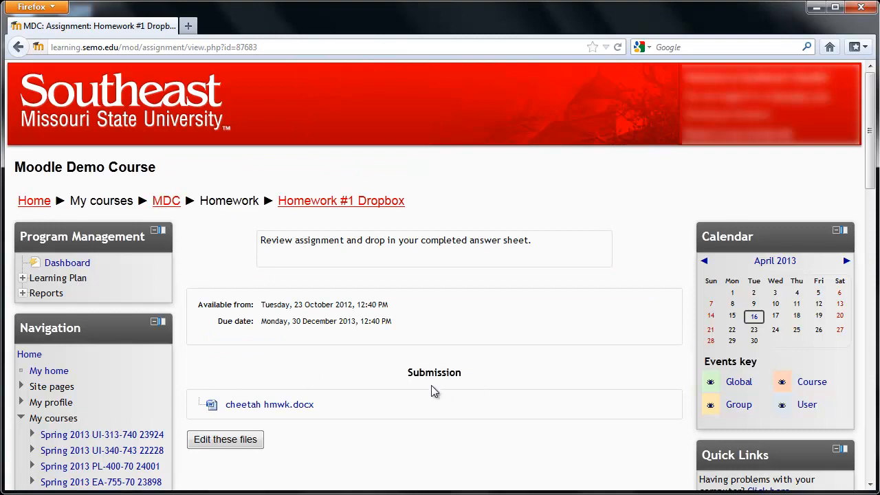
pyautogui.moveTo(426, 394)
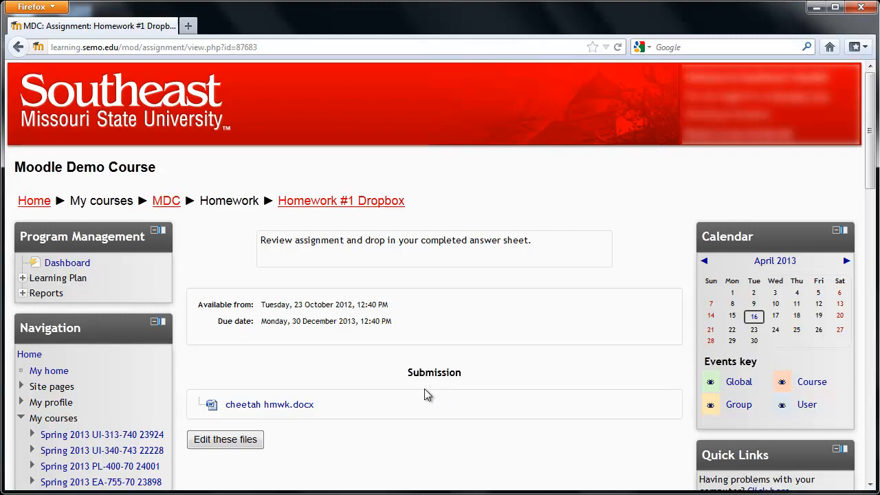
pyautogui.moveTo(245, 468)
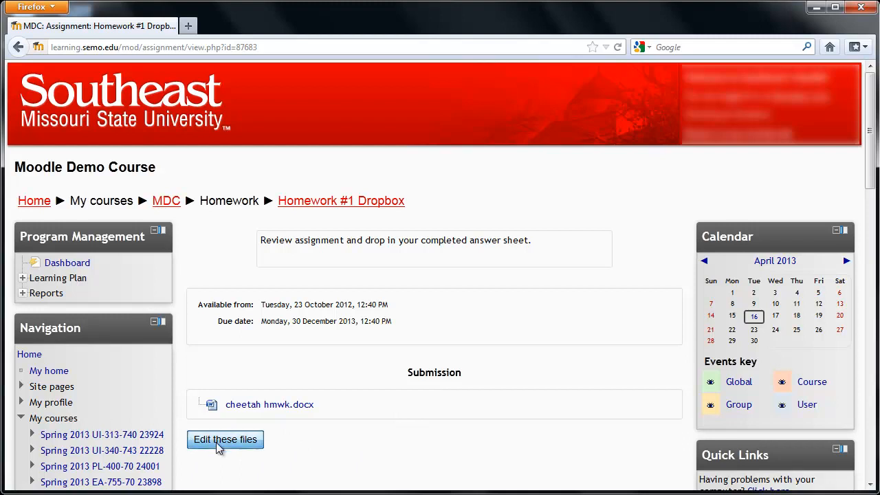
pyautogui.click(225, 440)
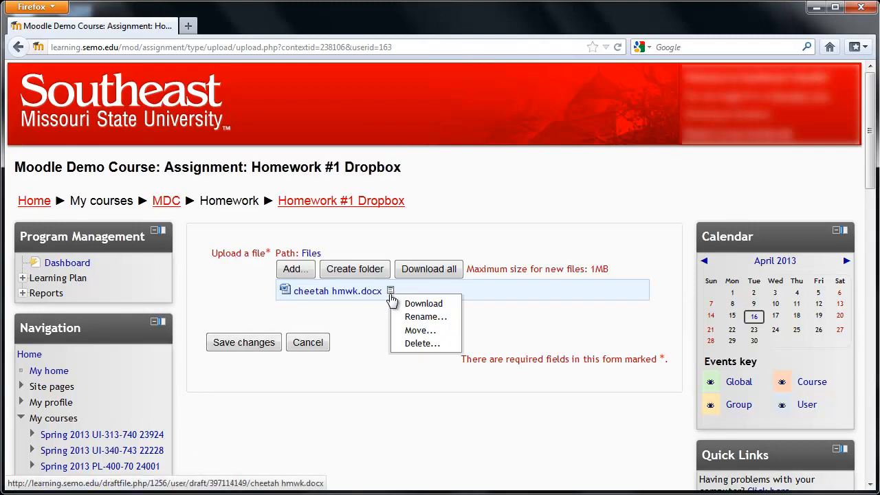
pyautogui.moveTo(337, 287)
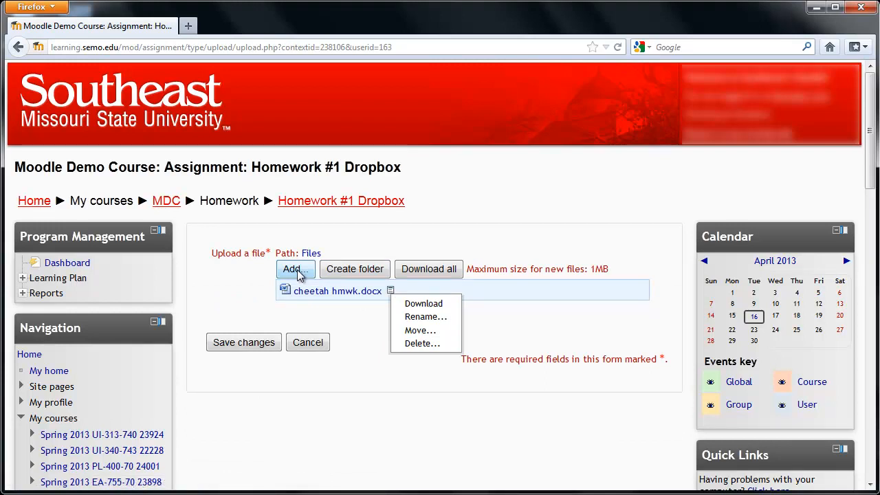
pyautogui.click(308, 341)
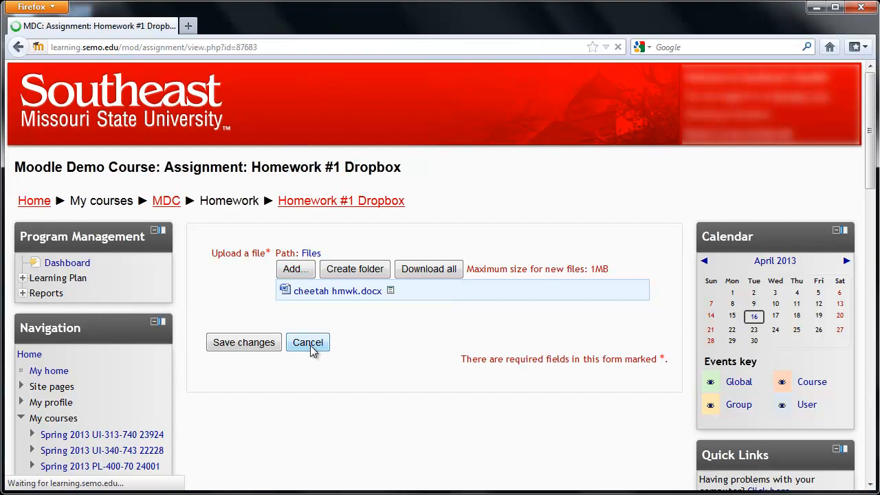
pyautogui.click(308, 342)
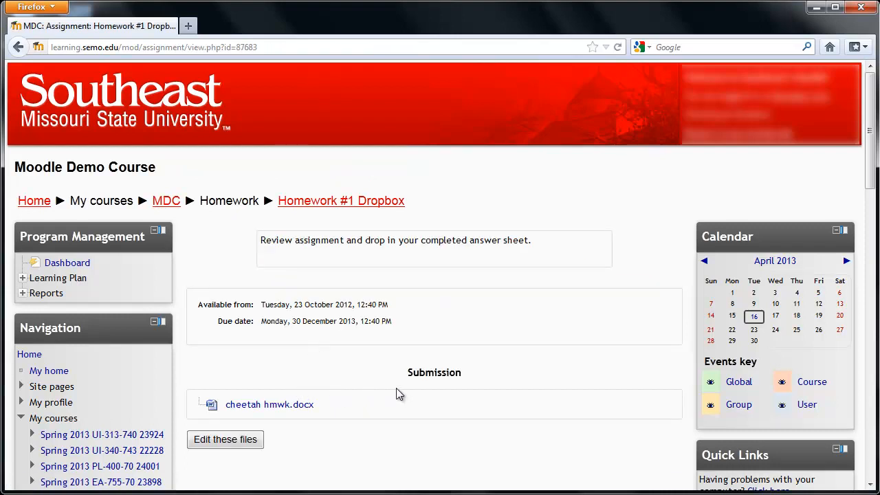
pyautogui.moveTo(433, 391)
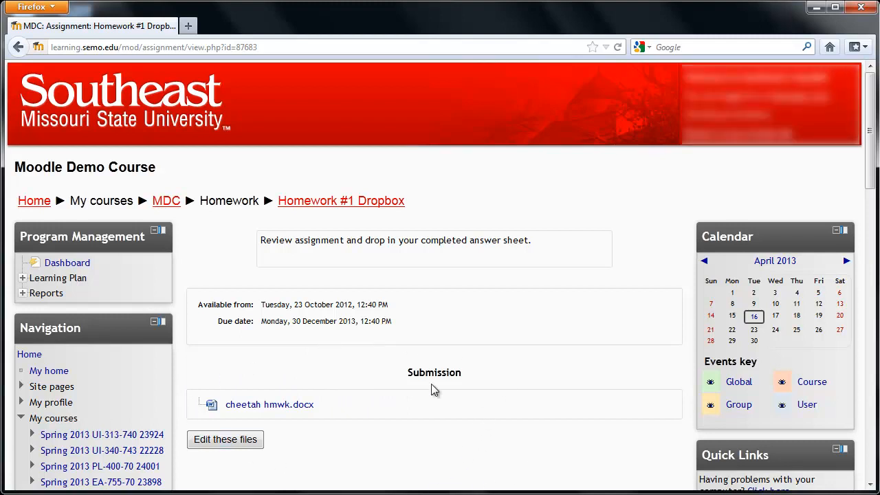